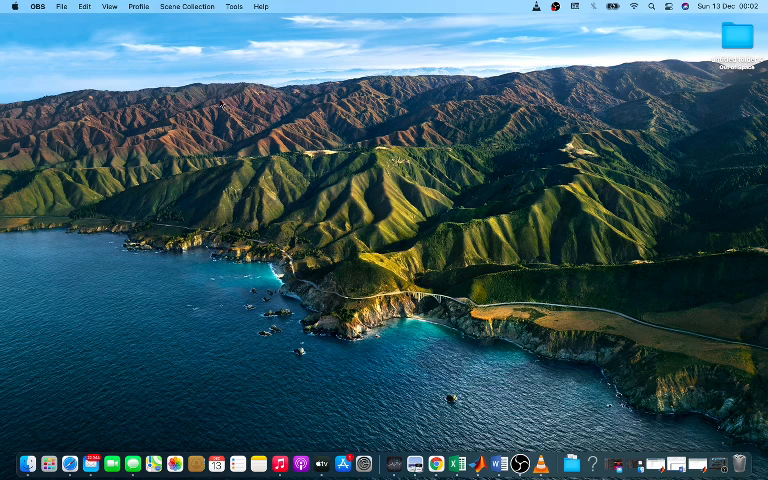
pyautogui.moveTo(684, 470)
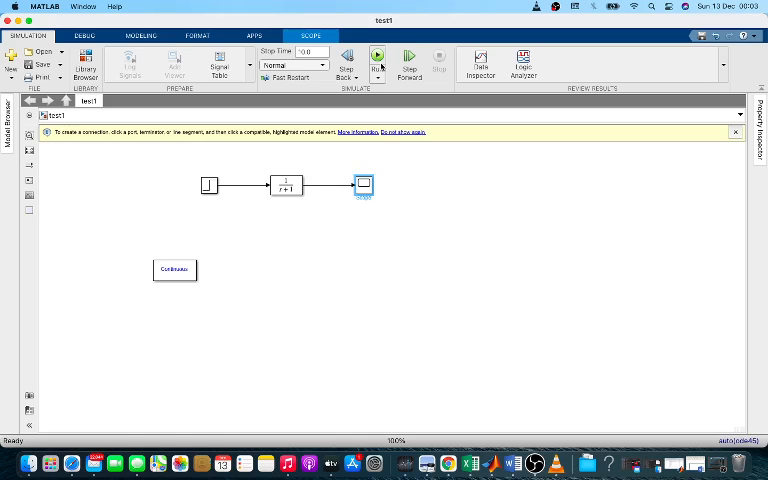
# Step: Run the simulation and bring up the Scope showing the step response curve
pyautogui.click(376, 56)
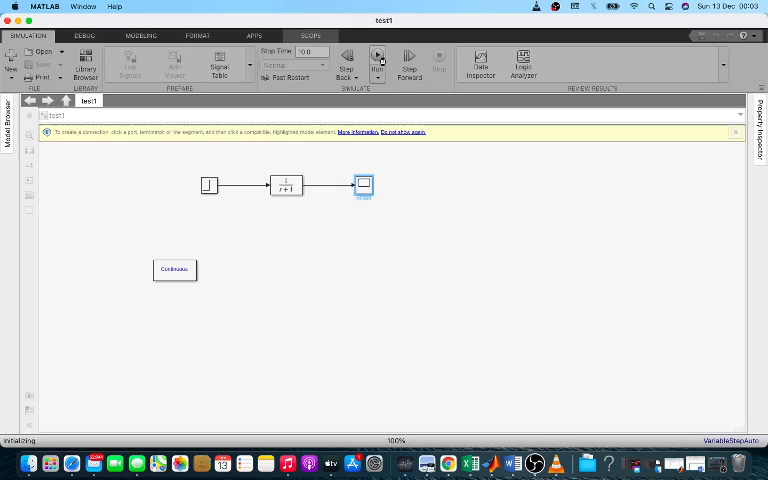
pyautogui.click(376, 58)
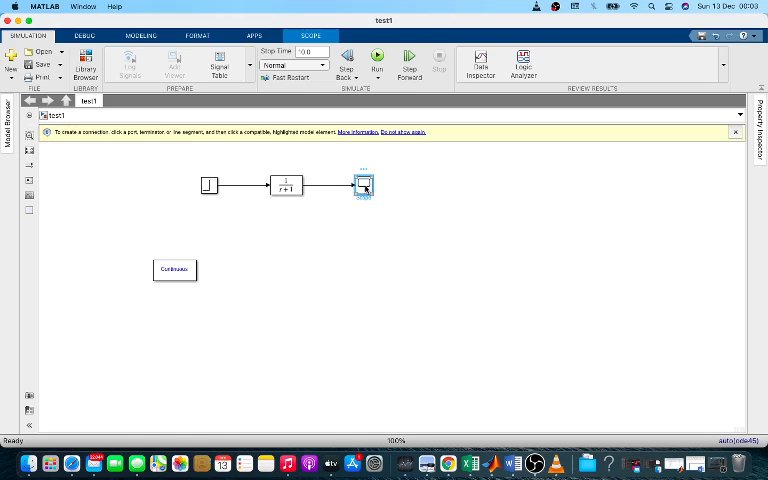
pyautogui.doubleClick(362, 184)
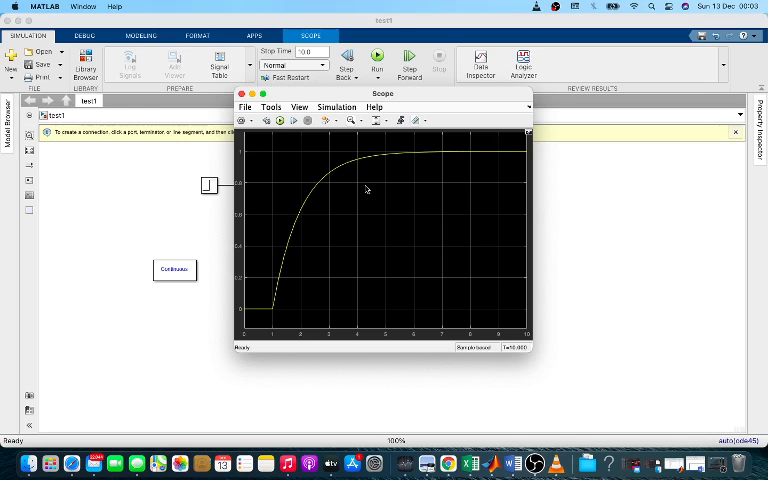
# Step: Print the scope's step response to Figure 1 via File > Print to Figure
pyautogui.click(244, 108)
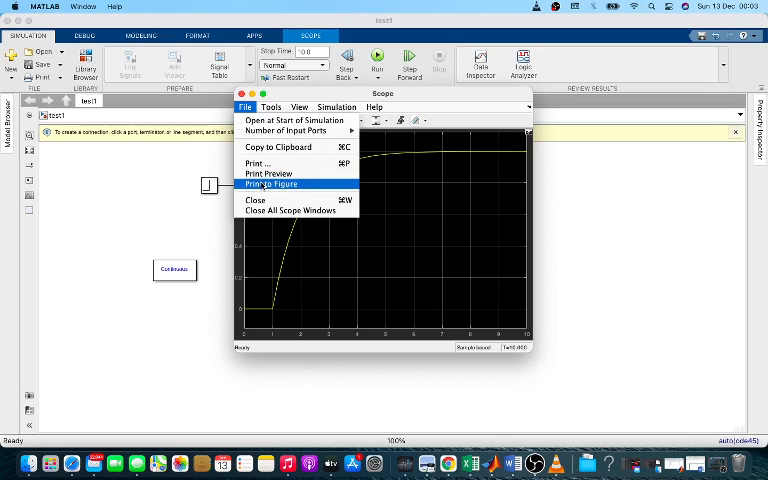
pyautogui.click(272, 184)
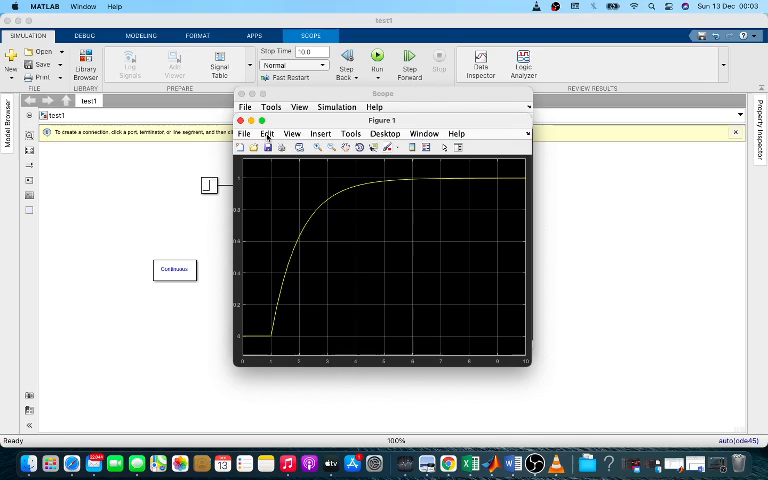
pyautogui.click(266, 132)
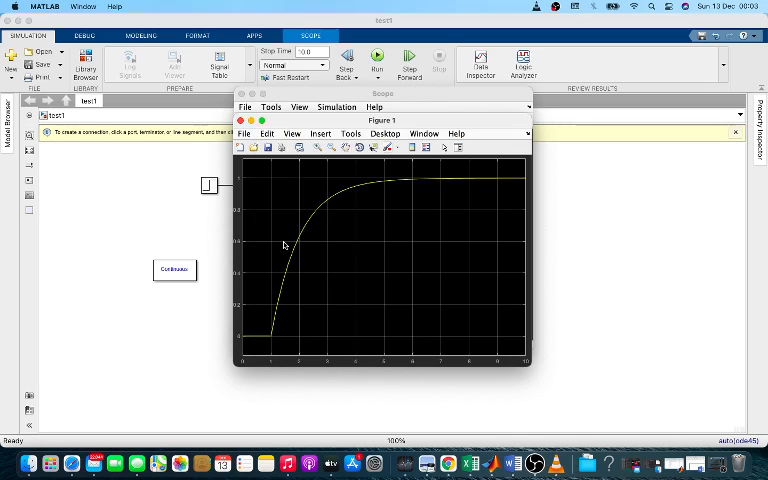
pyautogui.moveTo(570, 428)
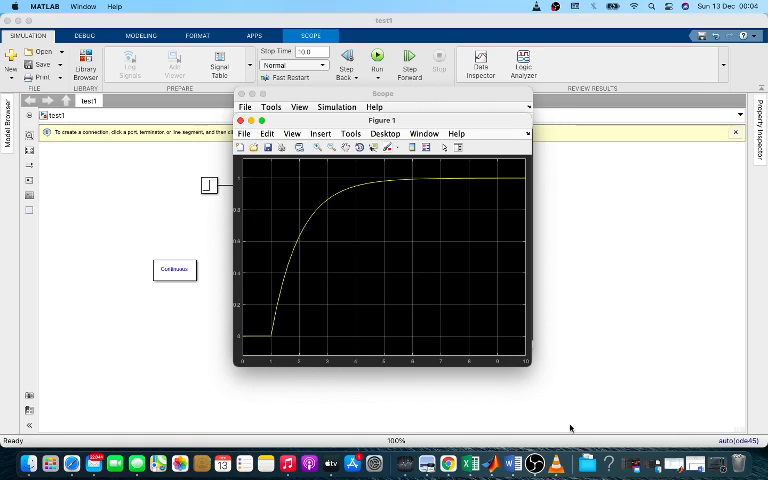
pyautogui.moveTo(556, 464)
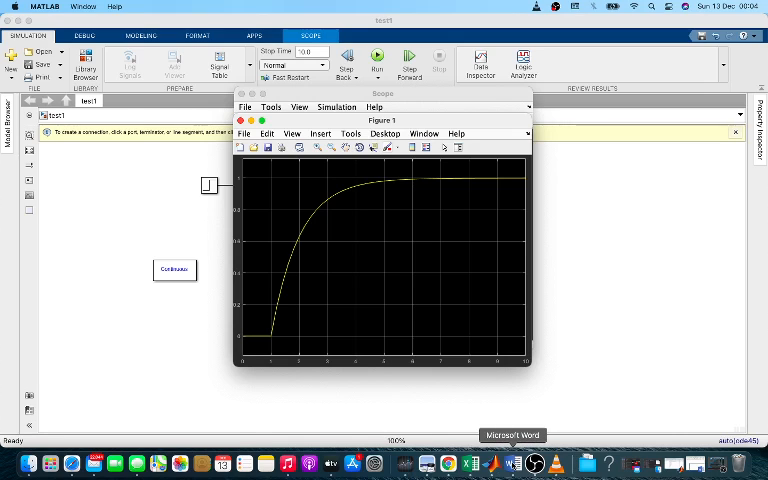
# Step: Start Word, maximize the blank document and paste the copied step response plot into it
pyautogui.rightClick(512, 464)
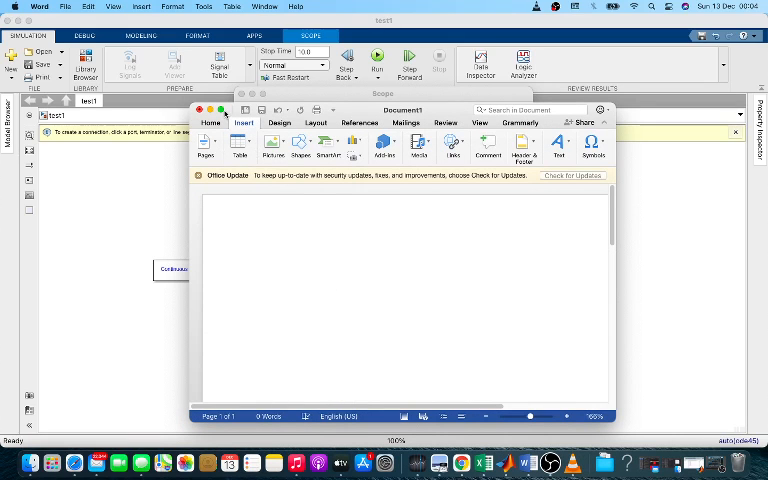
pyautogui.click(218, 110)
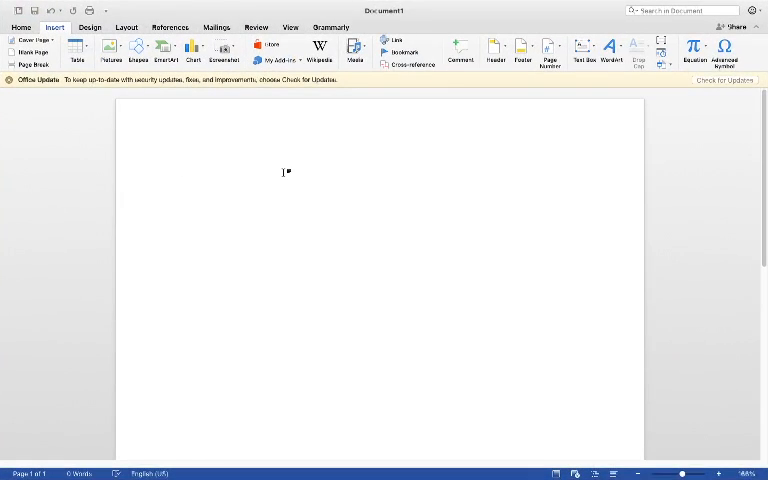
pyautogui.rightClick(284, 172)
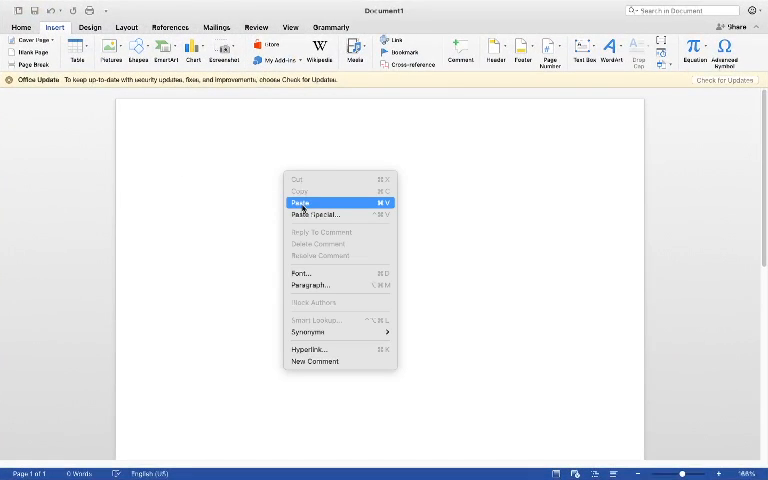
pyautogui.click(300, 204)
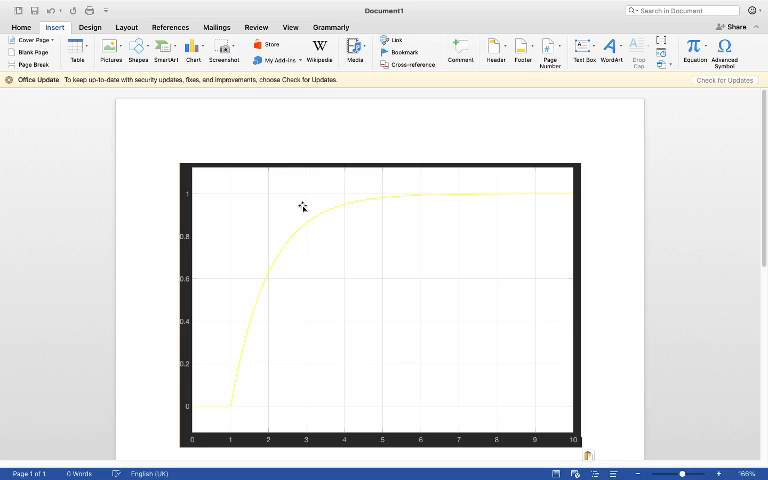
pyautogui.moveTo(268, 222)
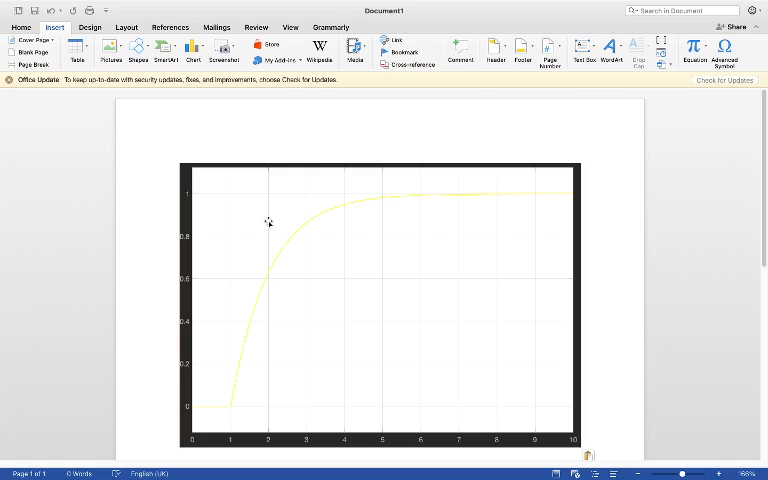
pyautogui.moveTo(178, 264)
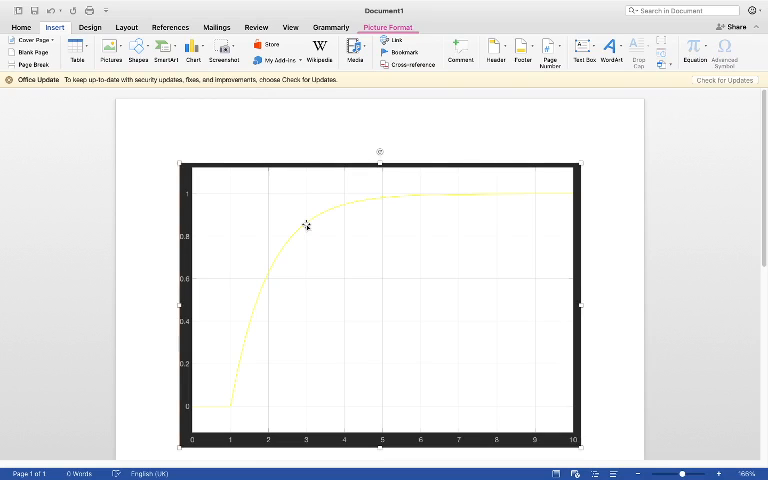
pyautogui.press('delete')
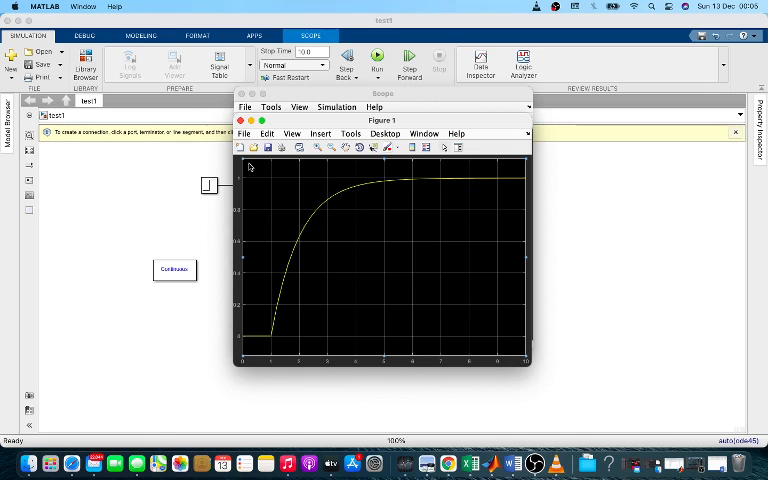
pyautogui.moveTo(328, 340)
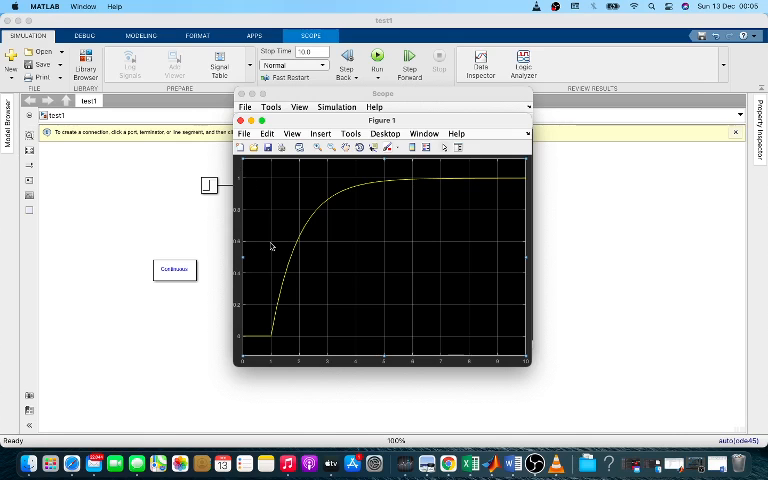
pyautogui.moveTo(248, 260)
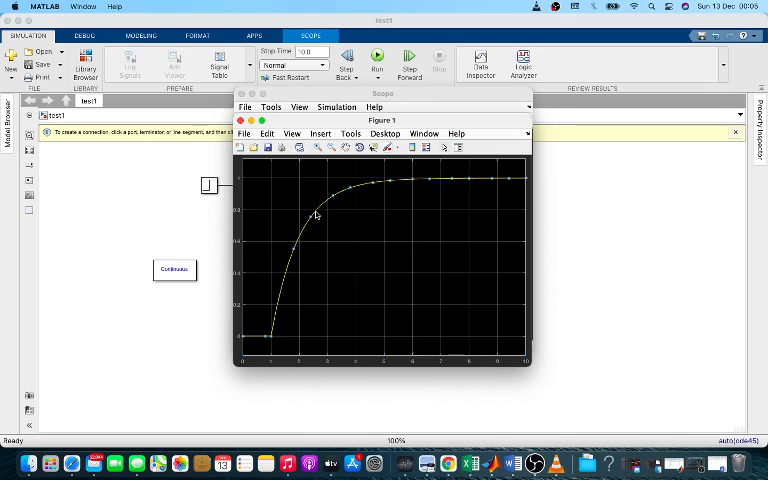
# Step: Copy the plotted step response line from Figure 1's context menu
pyautogui.rightClick(316, 216)
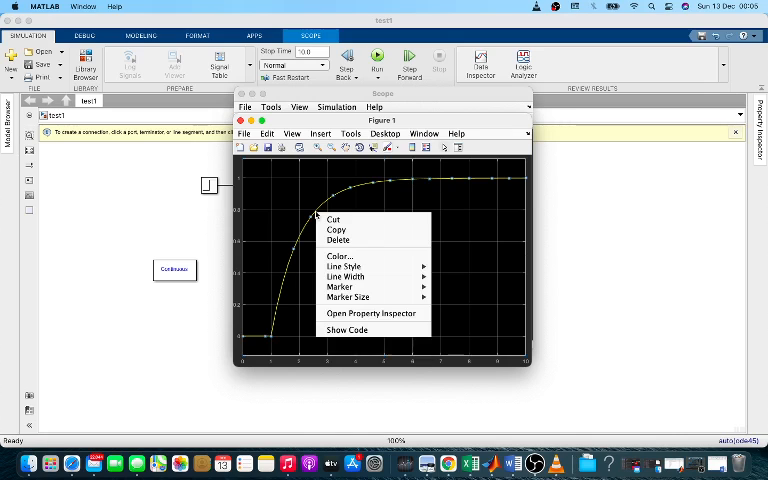
pyautogui.click(262, 170)
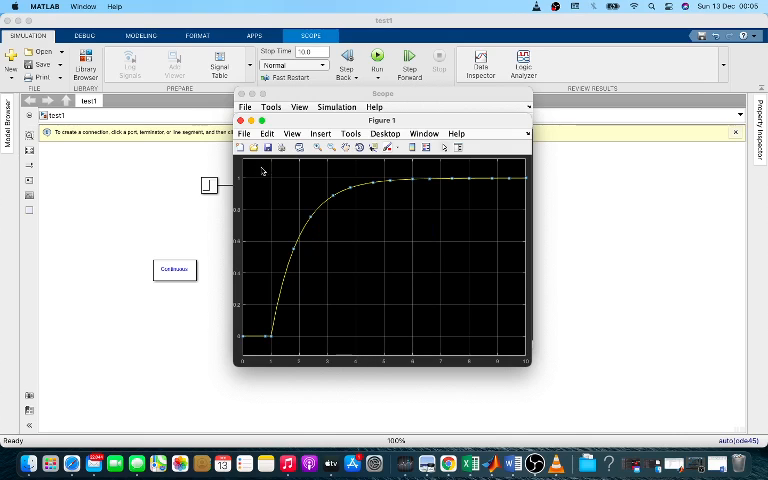
pyautogui.moveTo(244, 148)
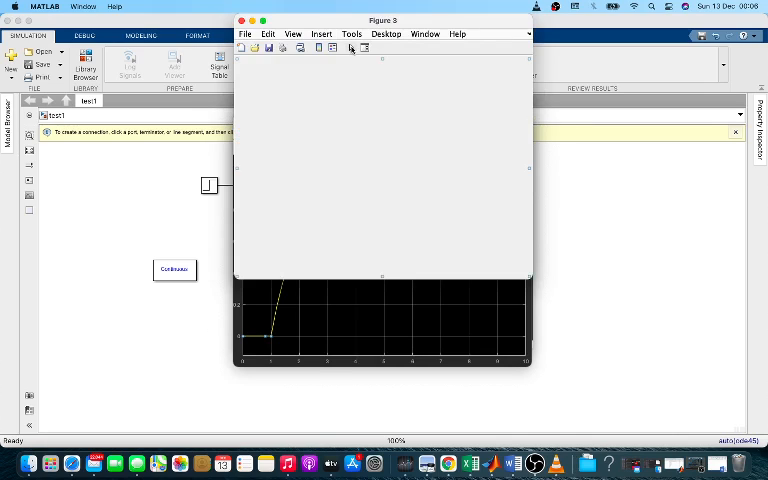
pyautogui.moveTo(352, 96)
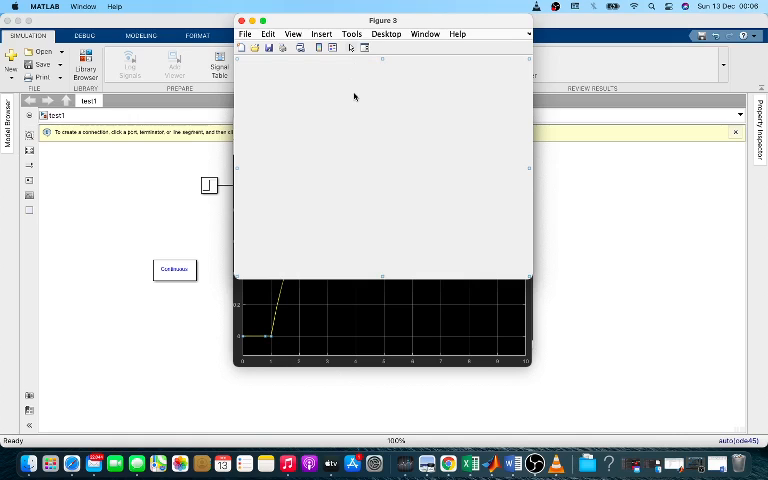
# Step: Paste the copied curve into the empty white-background axes of the new figure
pyautogui.rightClick(354, 96)
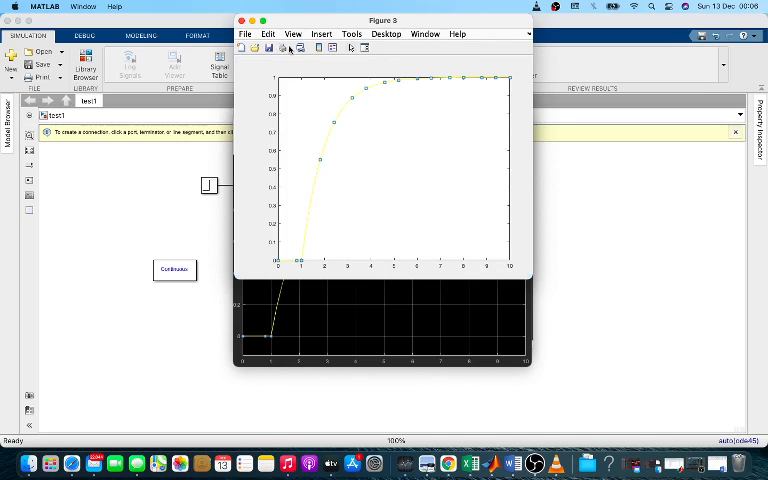
pyautogui.click(264, 20)
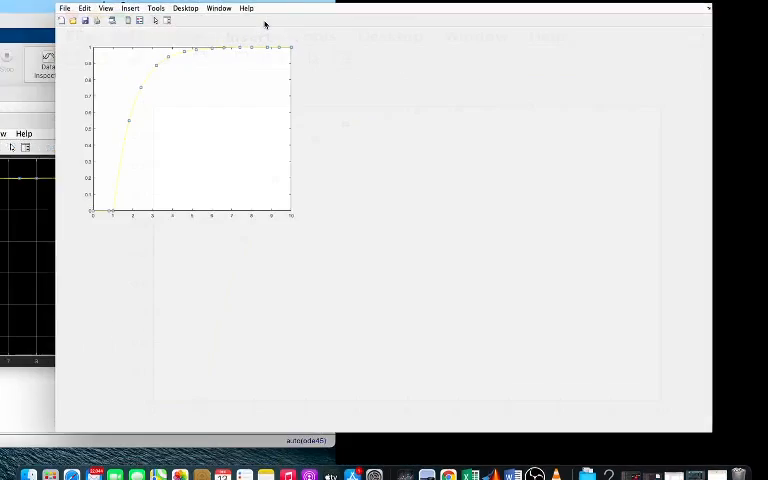
# Step: Maximize the new figure window with the green full-screen button
pyautogui.click(700, 20)
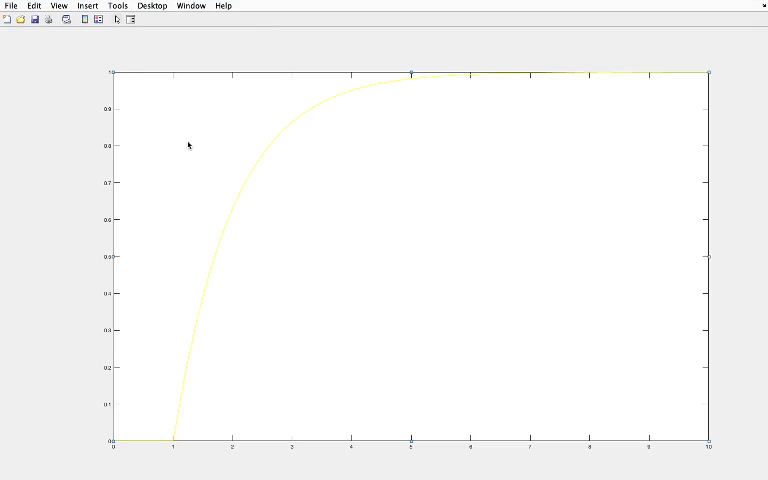
pyautogui.moveTo(112, 160)
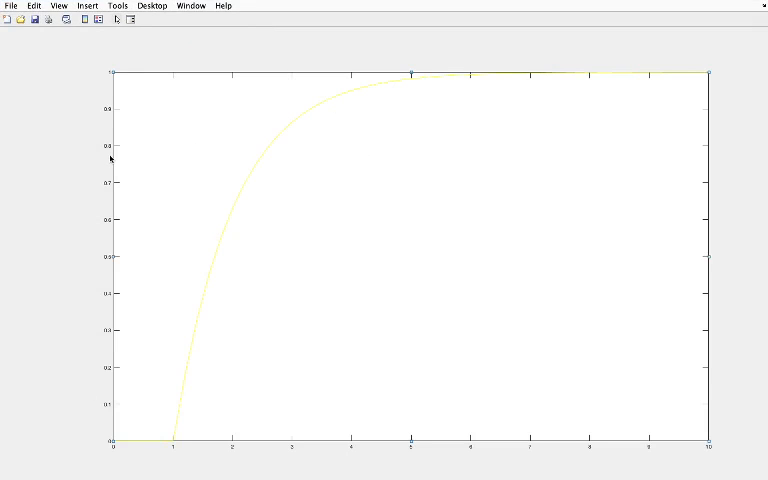
pyautogui.moveTo(392, 424)
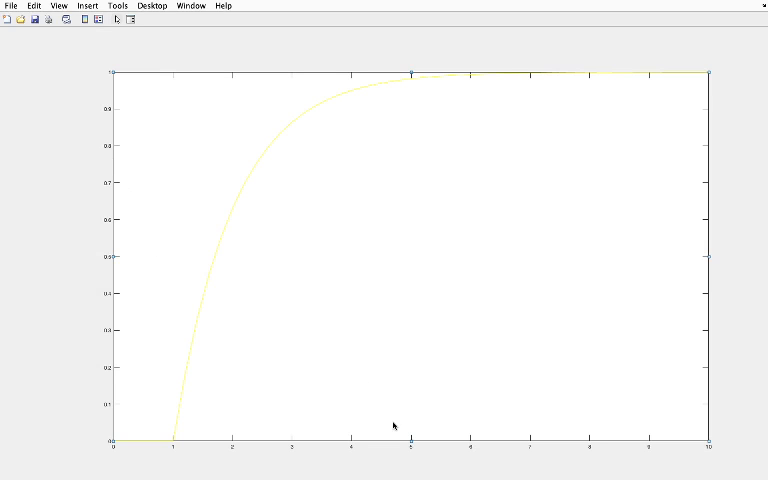
pyautogui.moveTo(88, 252)
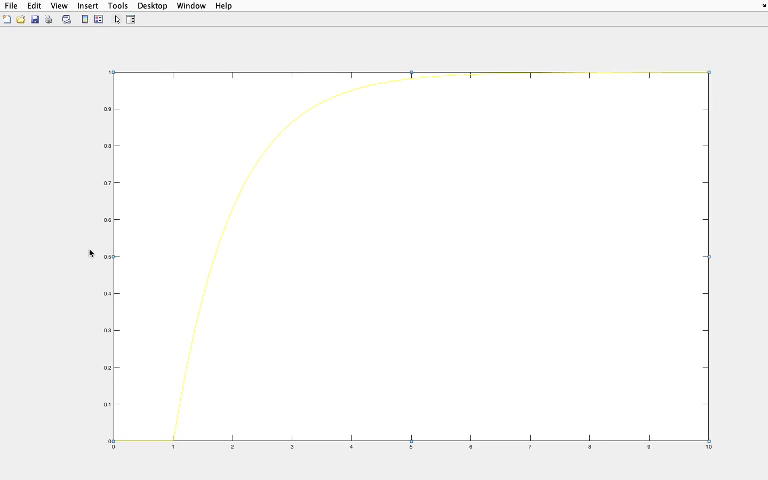
pyautogui.moveTo(184, 54)
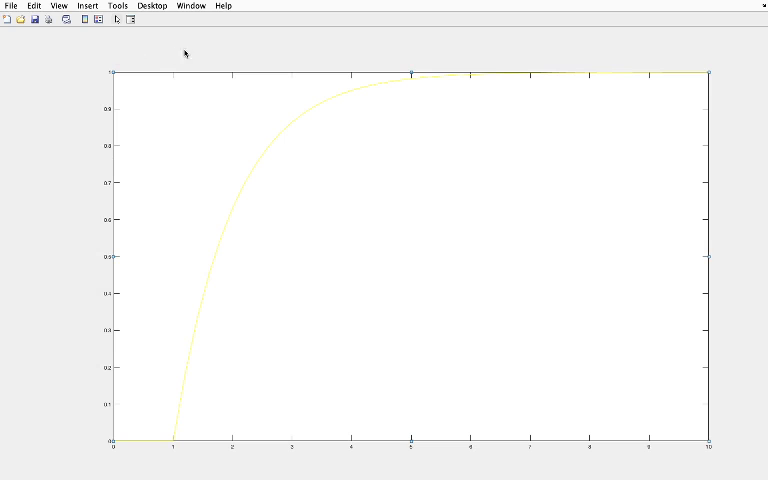
pyautogui.moveTo(368, 58)
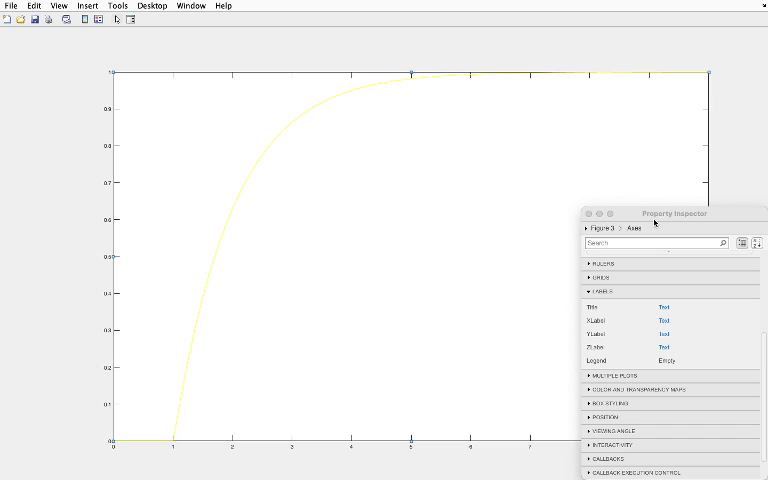
pyautogui.moveTo(612, 304)
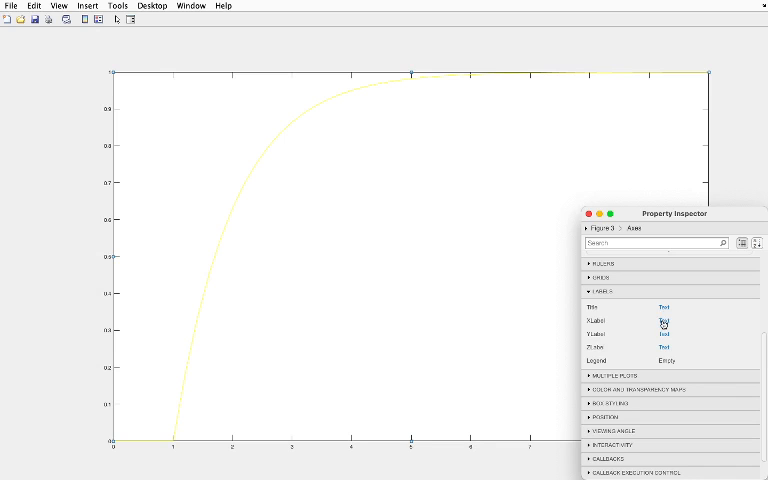
# Step: Enter x-label Time, y-label Magnitude and title Magnitude Vs Time in the Property Inspector
pyautogui.click(664, 320)
pyautogui.write('time')
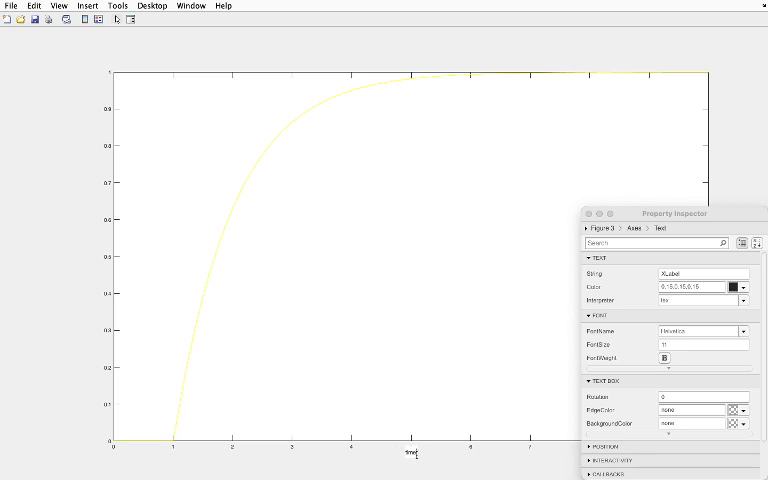
pyautogui.moveTo(416, 458)
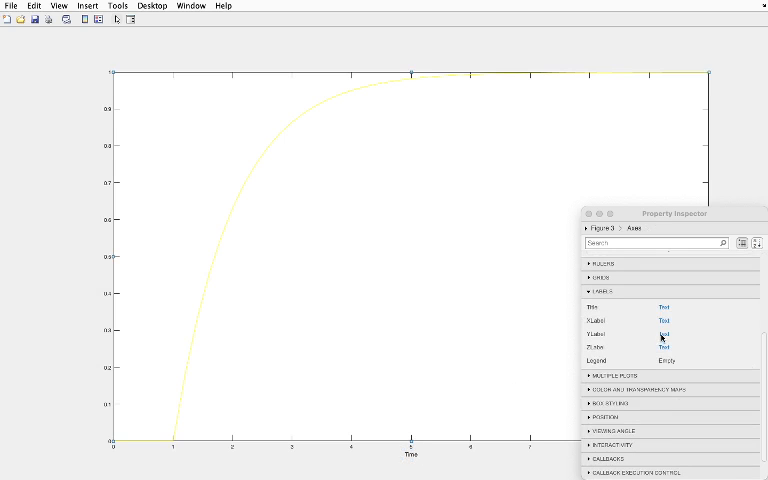
pyautogui.click(664, 334)
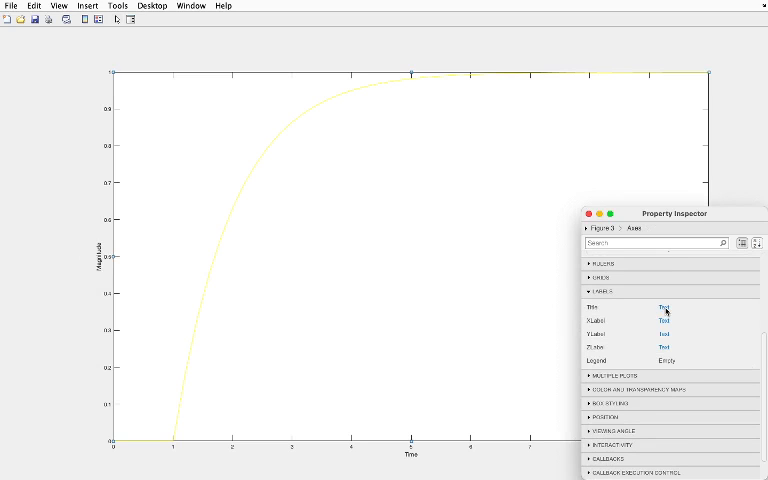
pyautogui.click(664, 308)
pyautogui.write('Magnitude Vs')
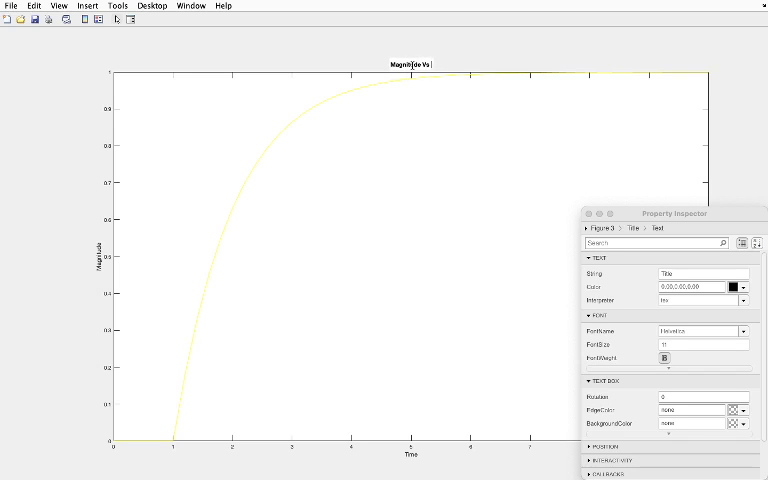
pyautogui.write('T')
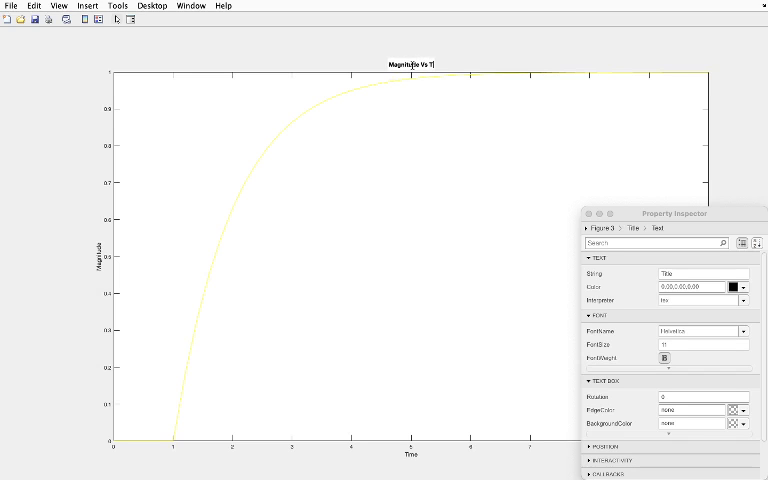
pyautogui.write('ime')
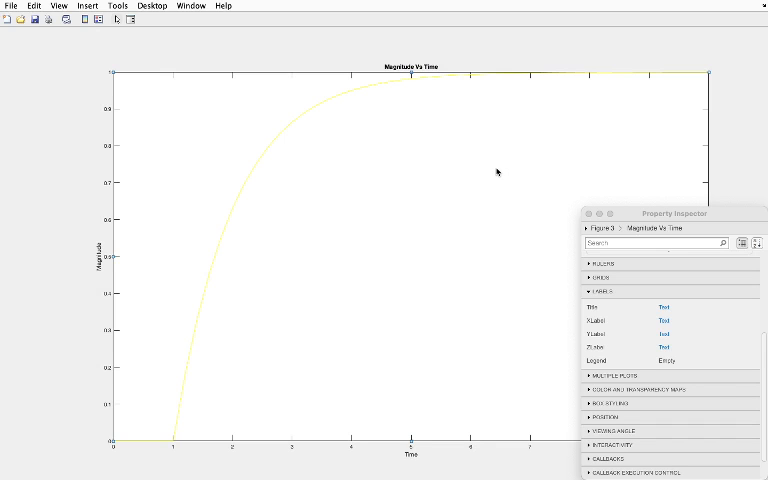
pyautogui.moveTo(600, 308)
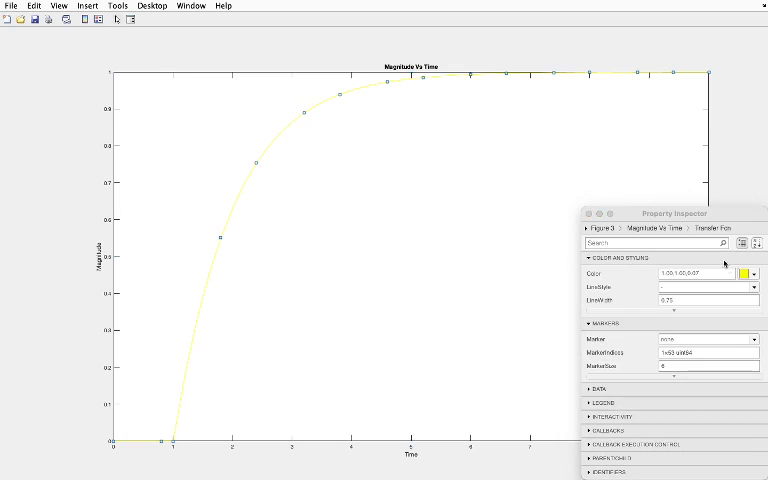
pyautogui.moveTo(352, 144)
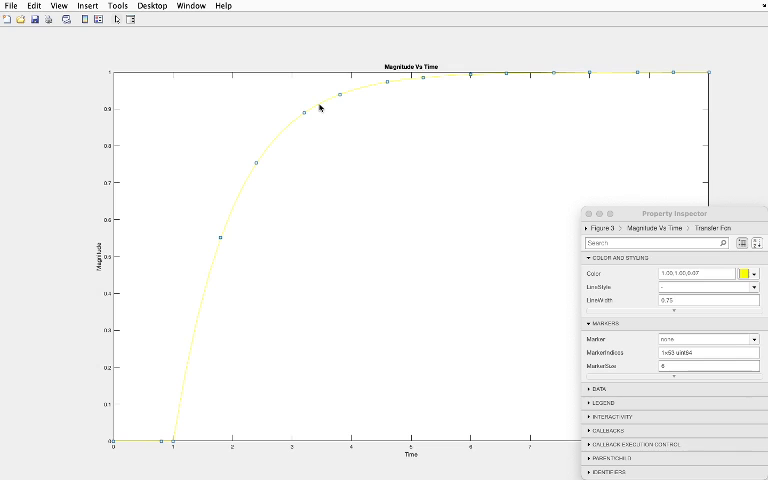
pyautogui.moveTo(572, 292)
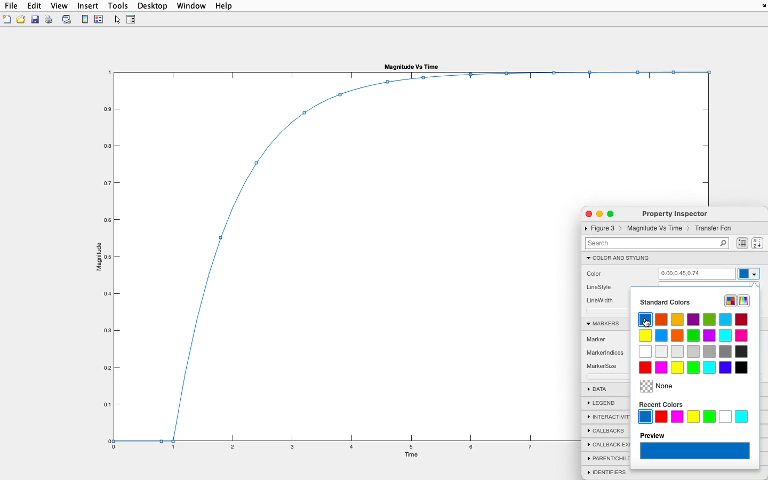
# Step: Set the curve colour to blue and its LineStyle to dashed
pyautogui.click(644, 338)
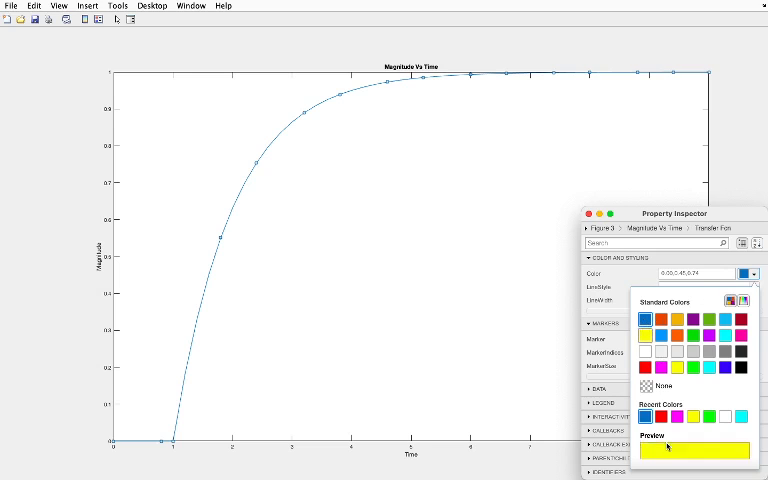
pyautogui.click(648, 318)
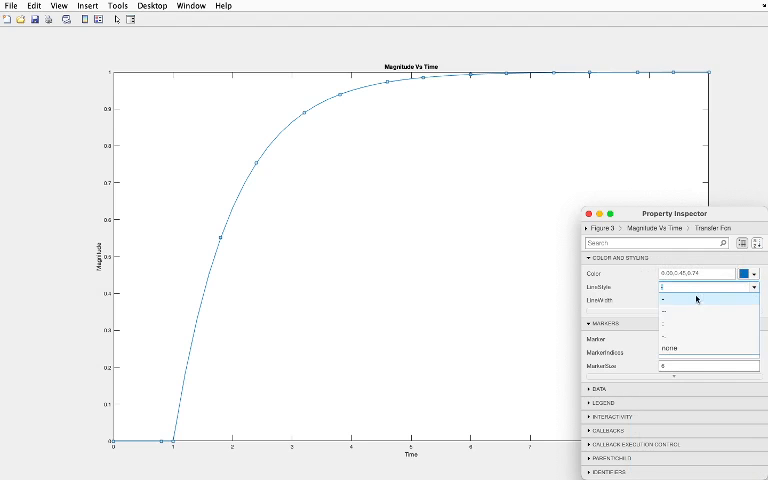
pyautogui.click(704, 312)
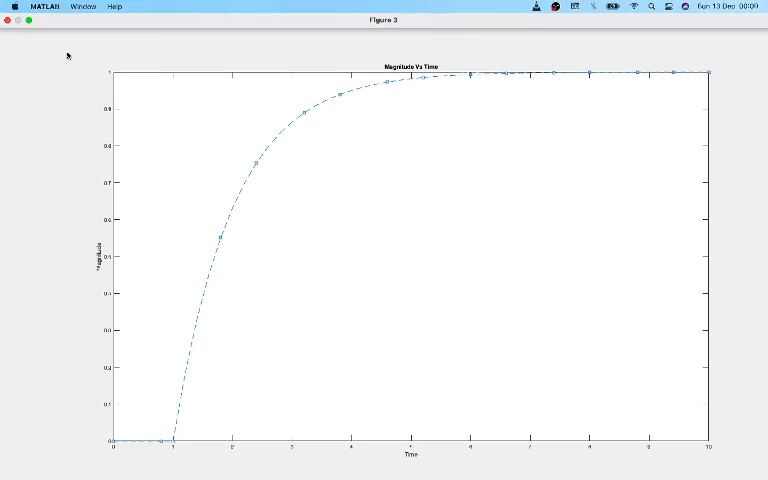
# Step: Start Save As for the figure and replace the default file name with test1
pyautogui.click(12, 8)
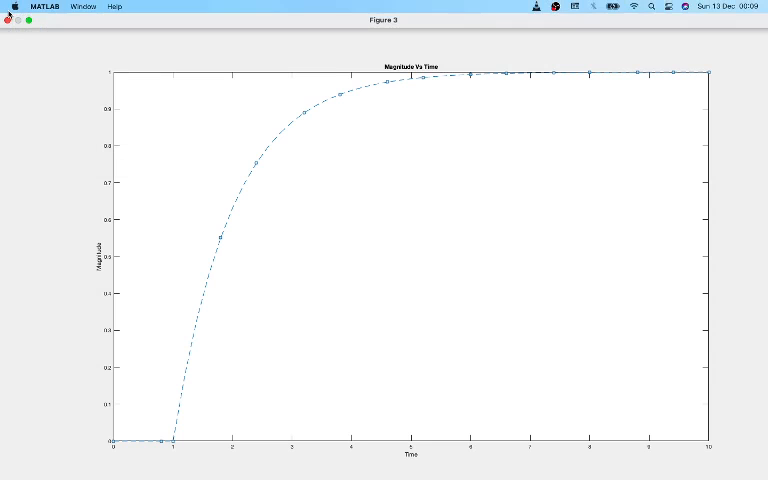
pyautogui.click(10, 6)
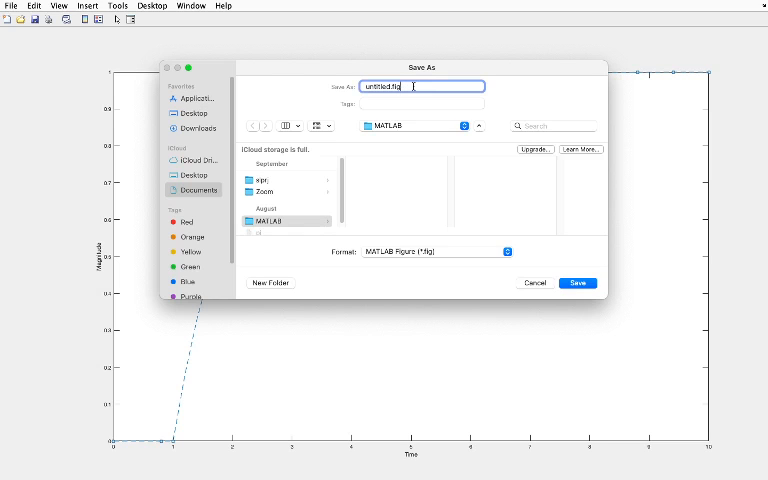
pyautogui.press('backspace')
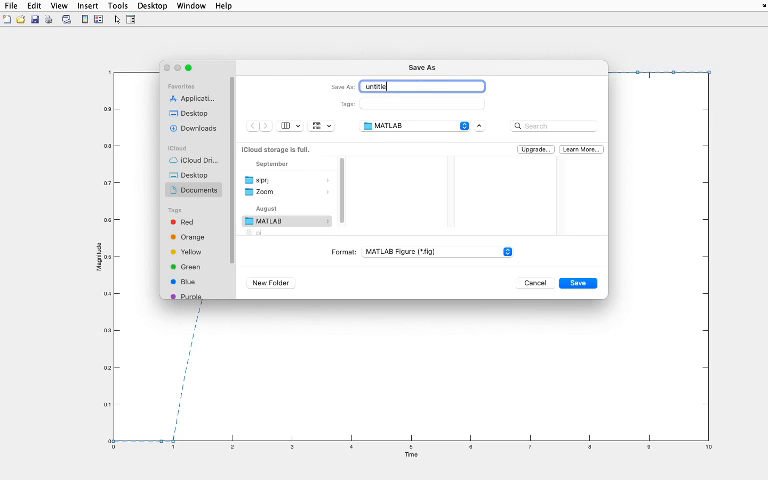
pyautogui.click(422, 86)
pyautogui.write('test1')
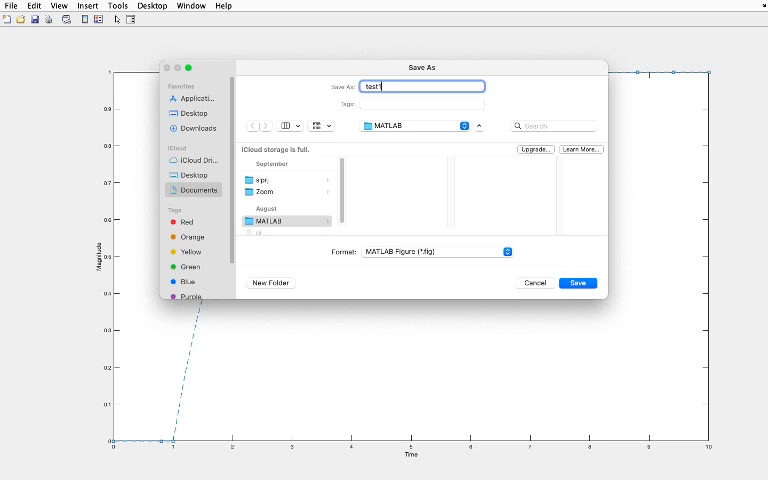
# Step: Save test1 to the Desktop in JPEG image (*.jpg) format
pyautogui.click(192, 176)
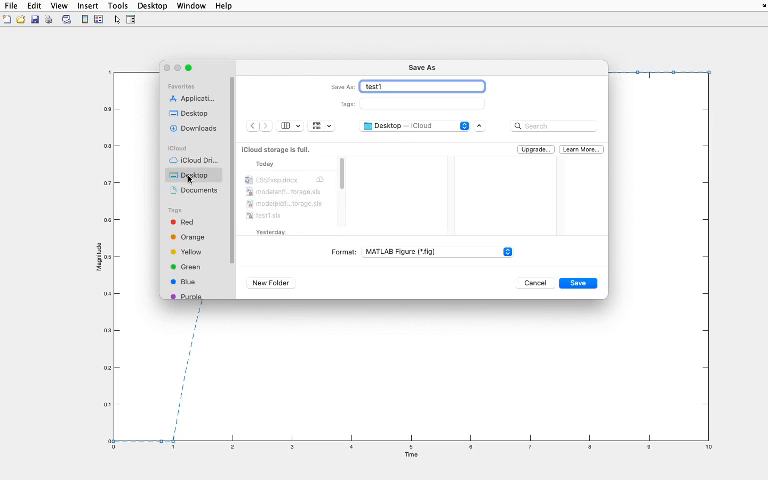
pyautogui.click(270, 284)
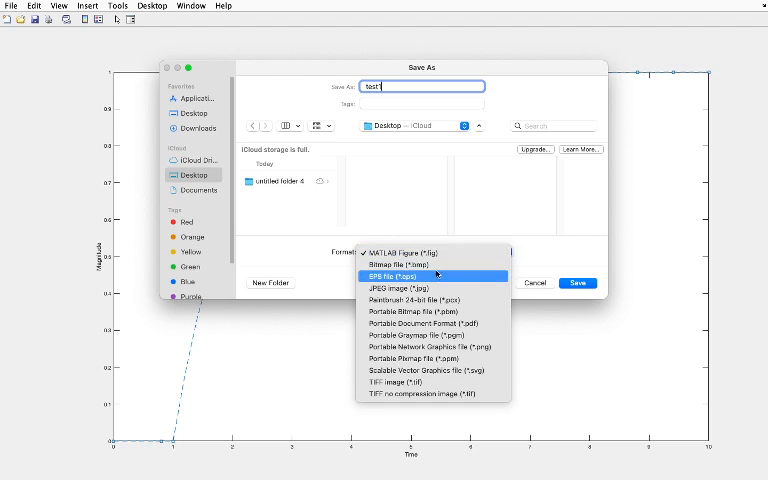
pyautogui.click(400, 288)
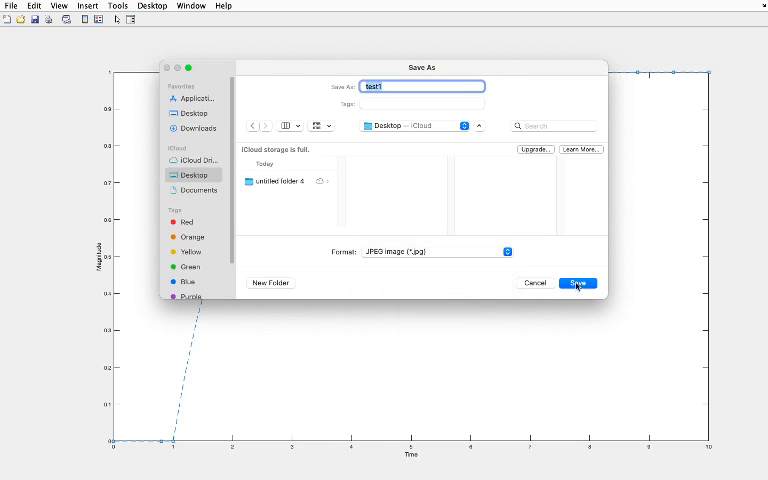
pyautogui.click(576, 284)
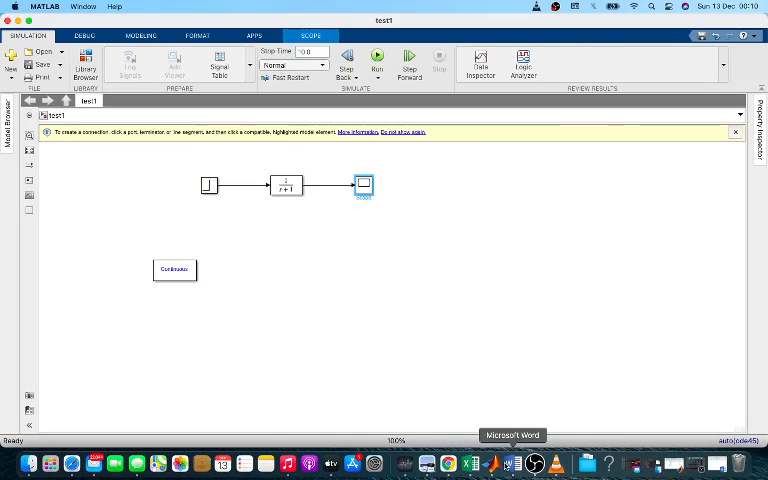
# Step: Insert test1.jpg from the Desktop into the Word document via Picture from File
pyautogui.click(512, 464)
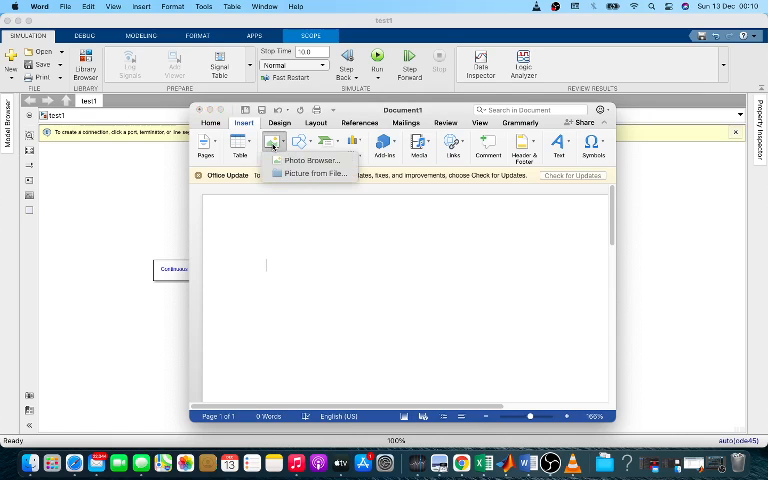
pyautogui.moveTo(312, 172)
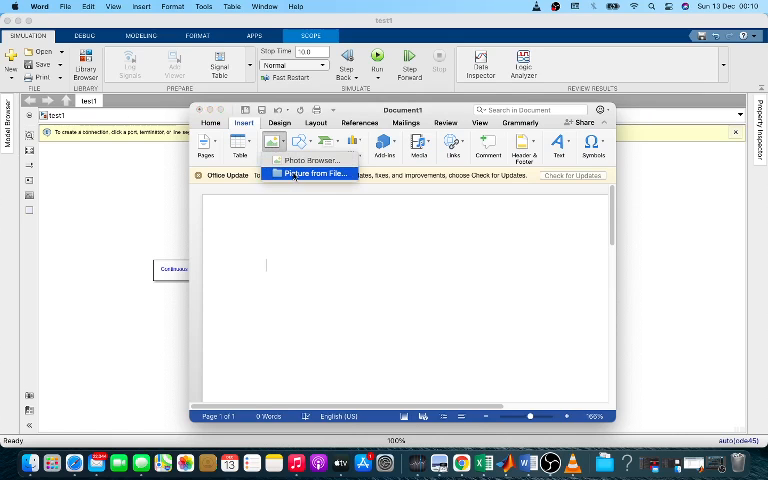
pyautogui.click(314, 172)
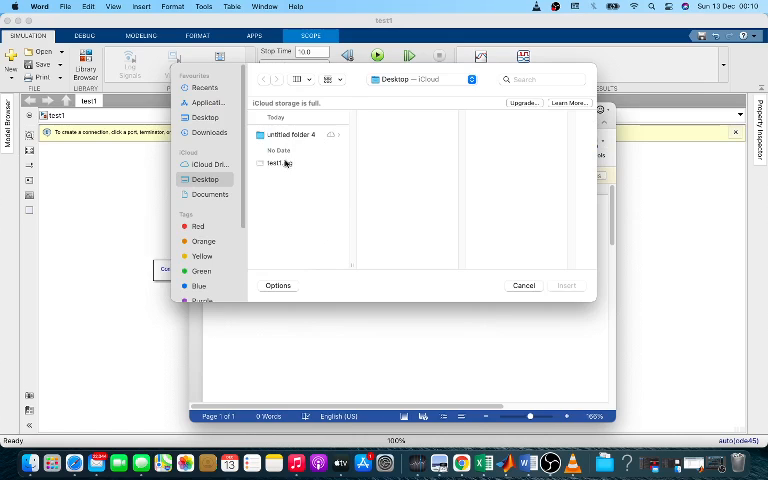
pyautogui.click(282, 164)
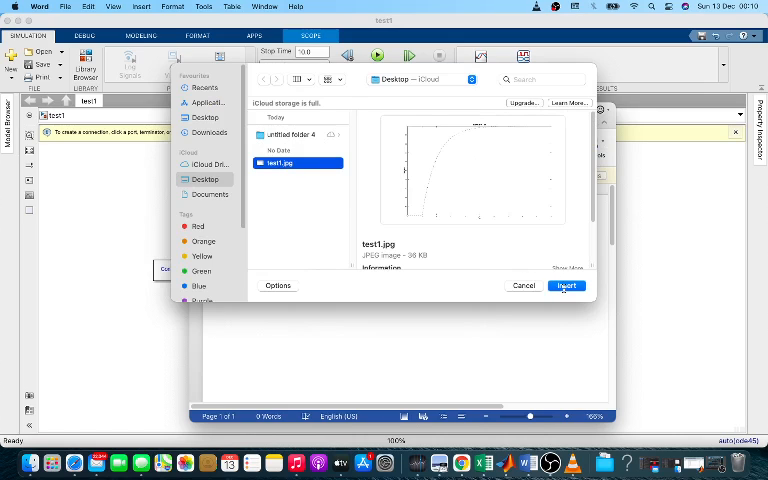
pyautogui.click(566, 284)
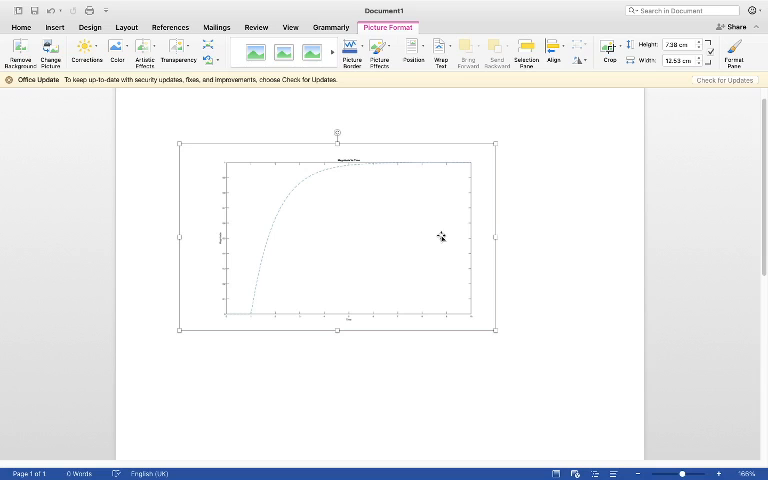
pyautogui.moveTo(364, 164)
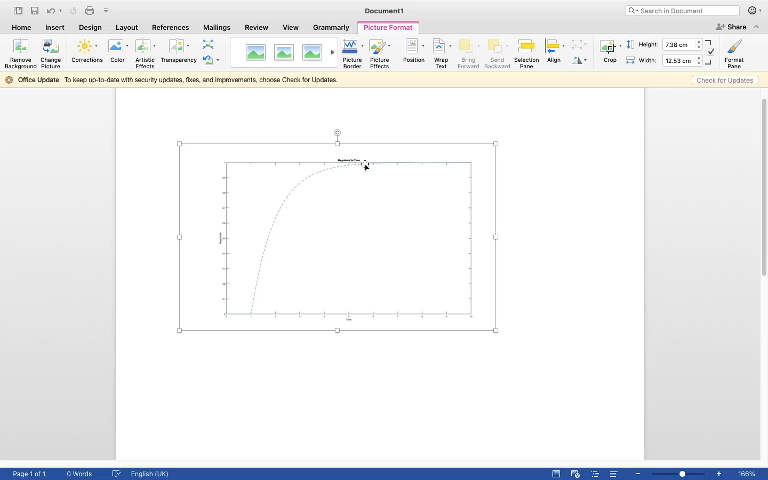